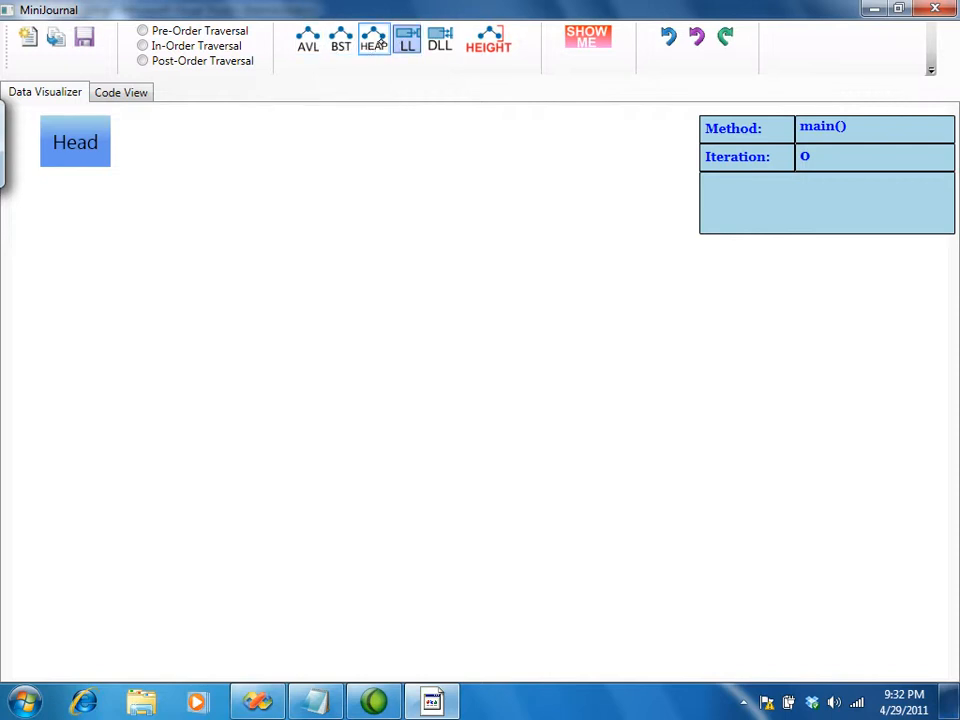
# Review the starting linked-list code, then go back to the drawing canvas.
pyautogui.click(120, 91)
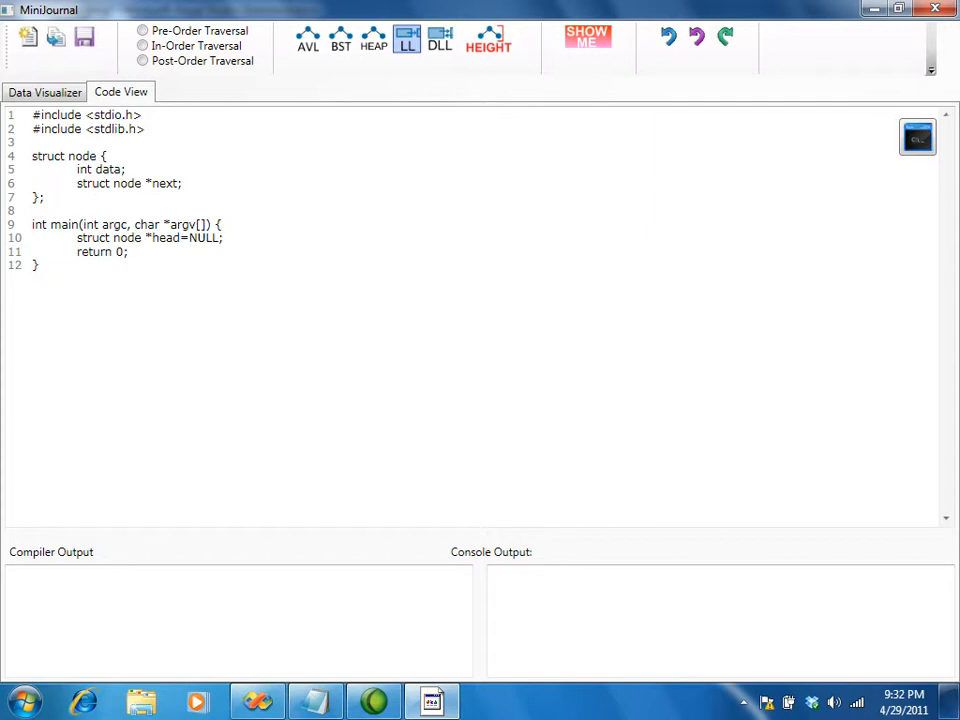
pyautogui.click(44, 91)
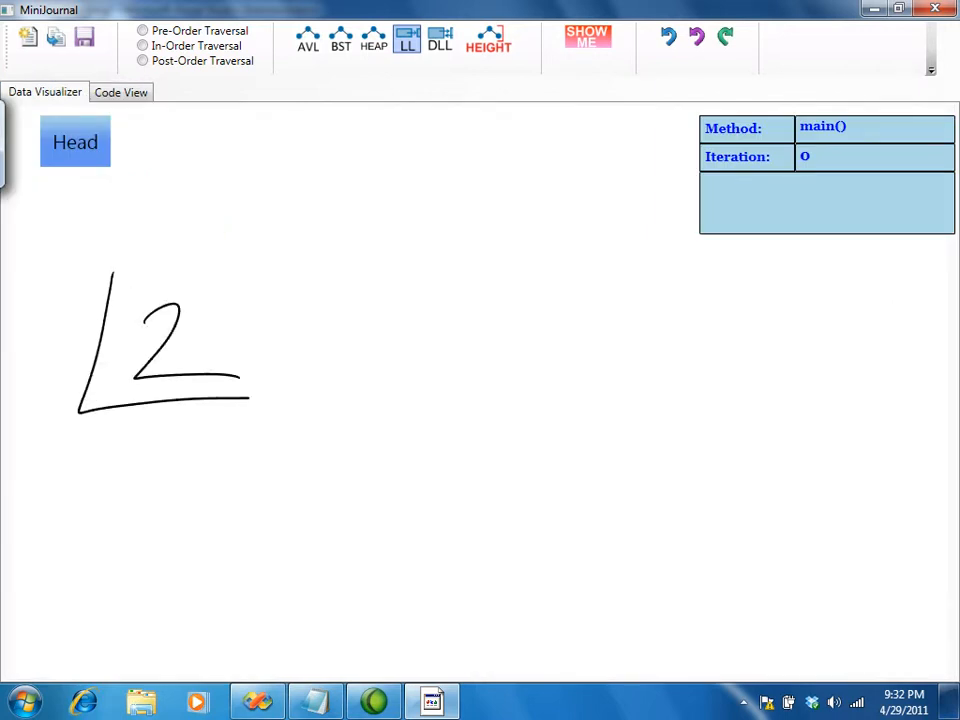
# Sketch Head → 2 → 4, check the generated code, then sketch another node.
pyautogui.click(588, 40)
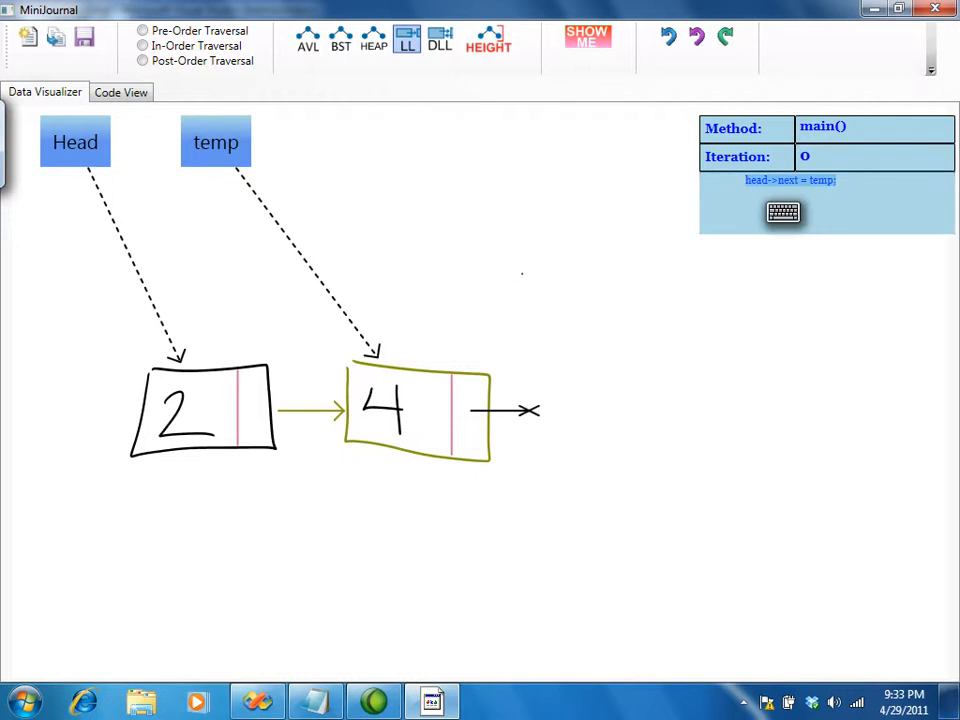
pyautogui.click(120, 91)
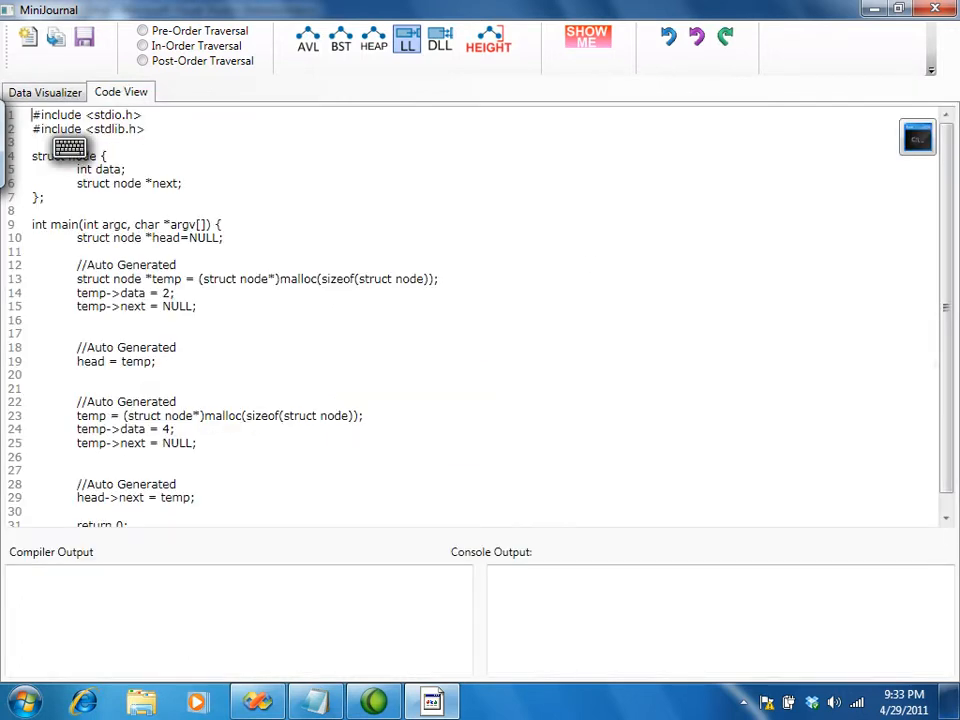
pyautogui.scroll(-3)
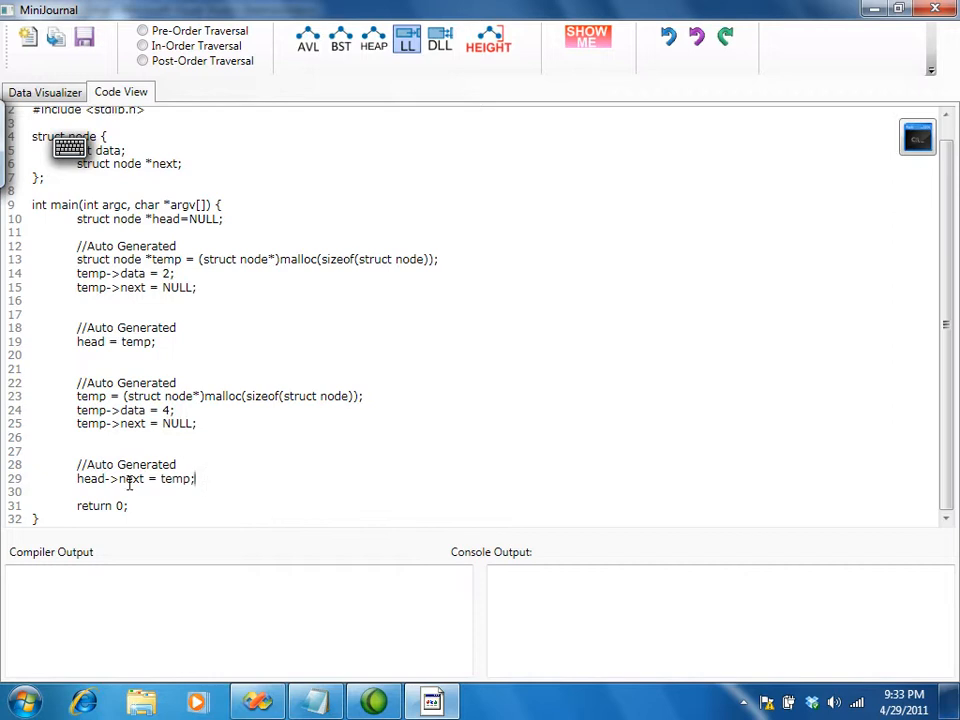
pyautogui.click(44, 92)
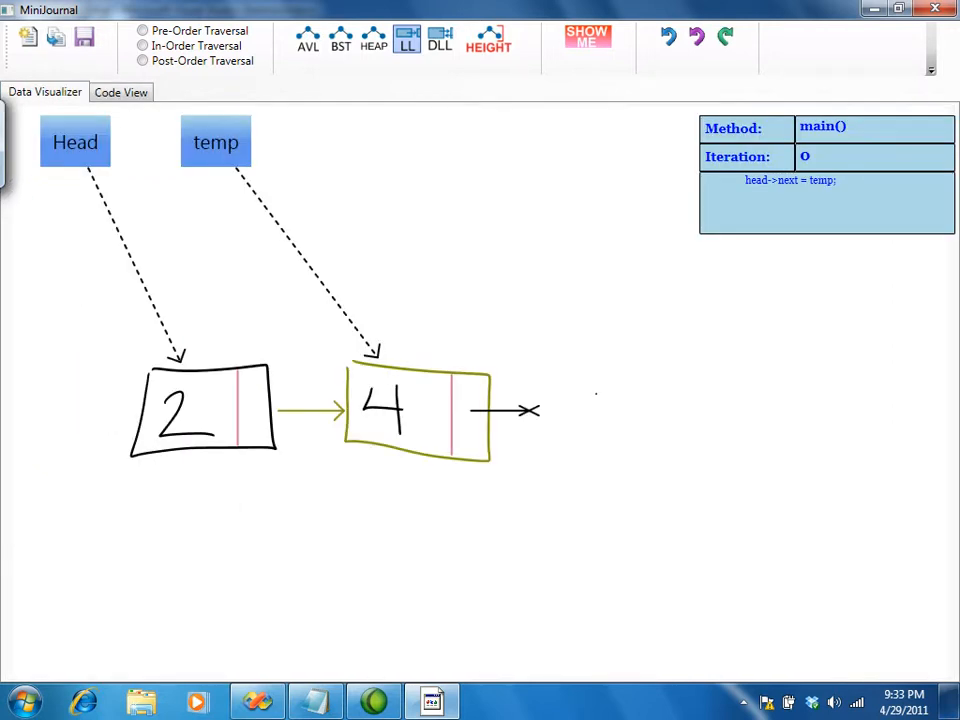
pyautogui.moveTo(565, 360); pyautogui.dragTo(810, 505)
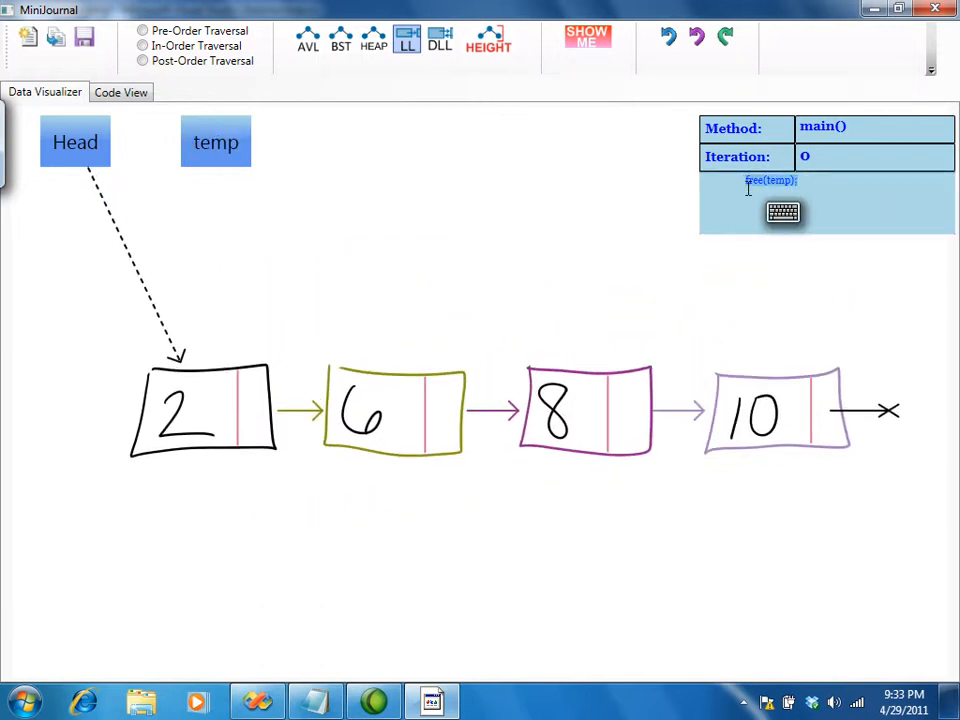
# Inspect the generated free(temp) code for deleting node 4.
pyautogui.click(120, 91)
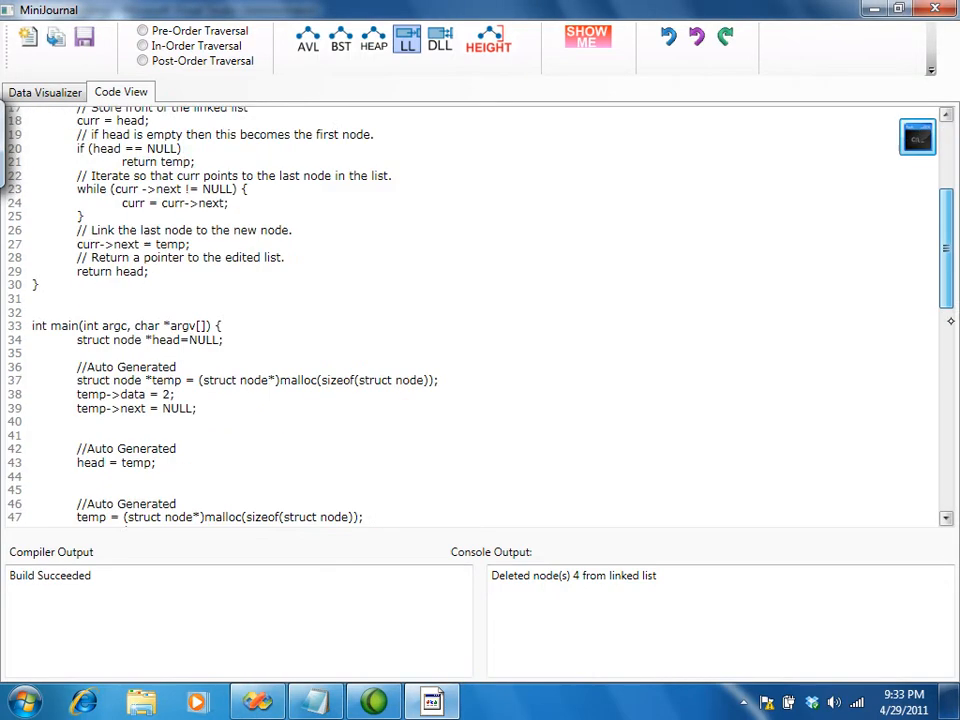
# Add head = AddEnd(head, 12); at the end of main, then return to the drawing.
pyautogui.scroll(-3)
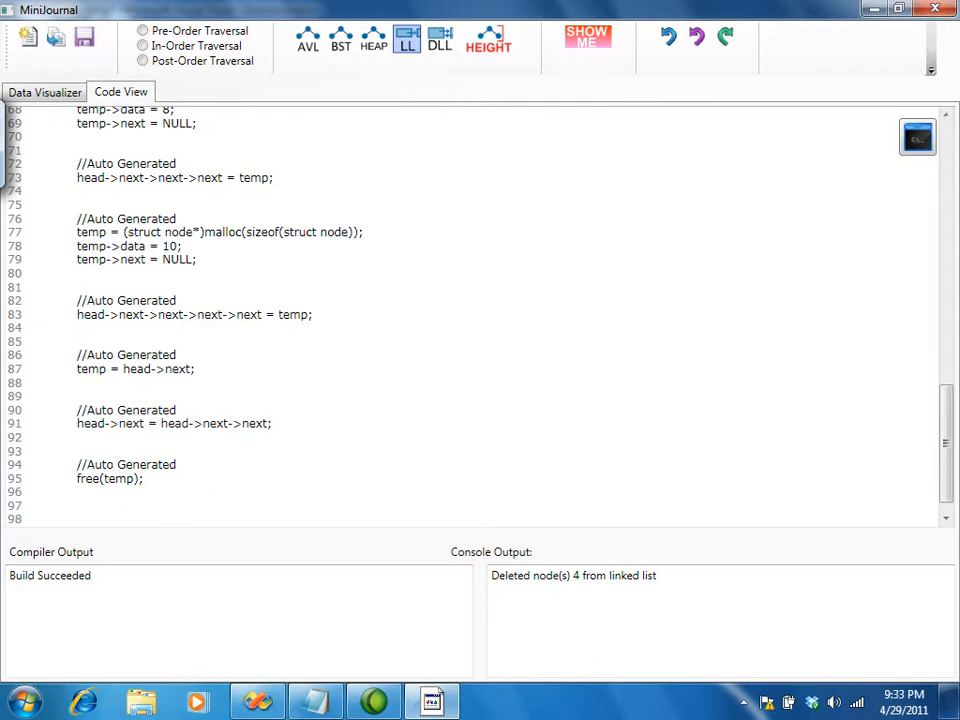
pyautogui.write('head =')
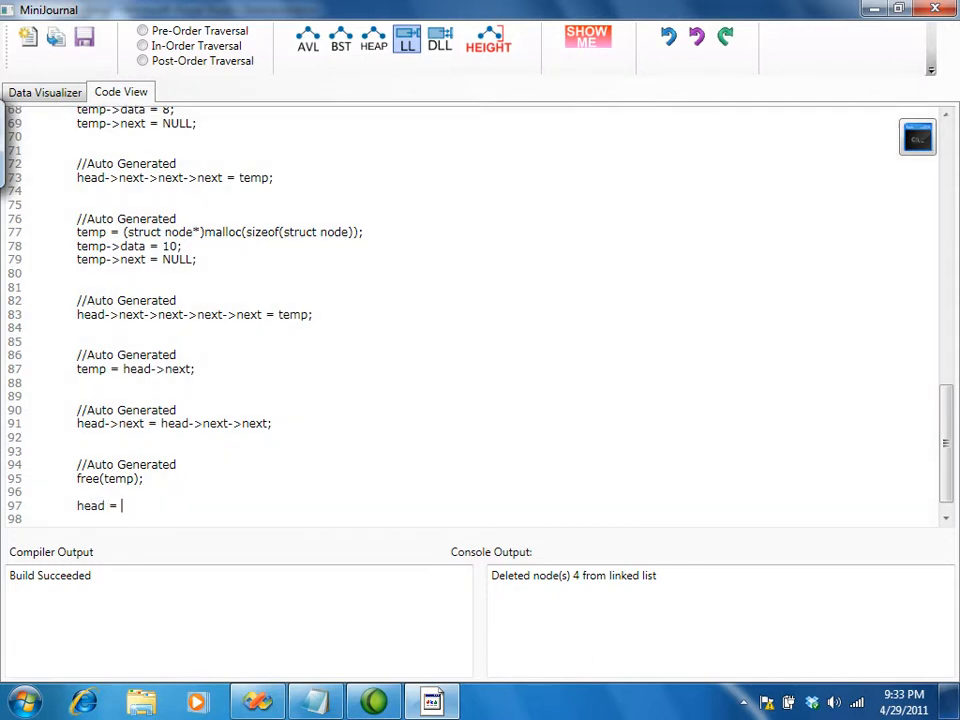
pyautogui.write('AddEnd')
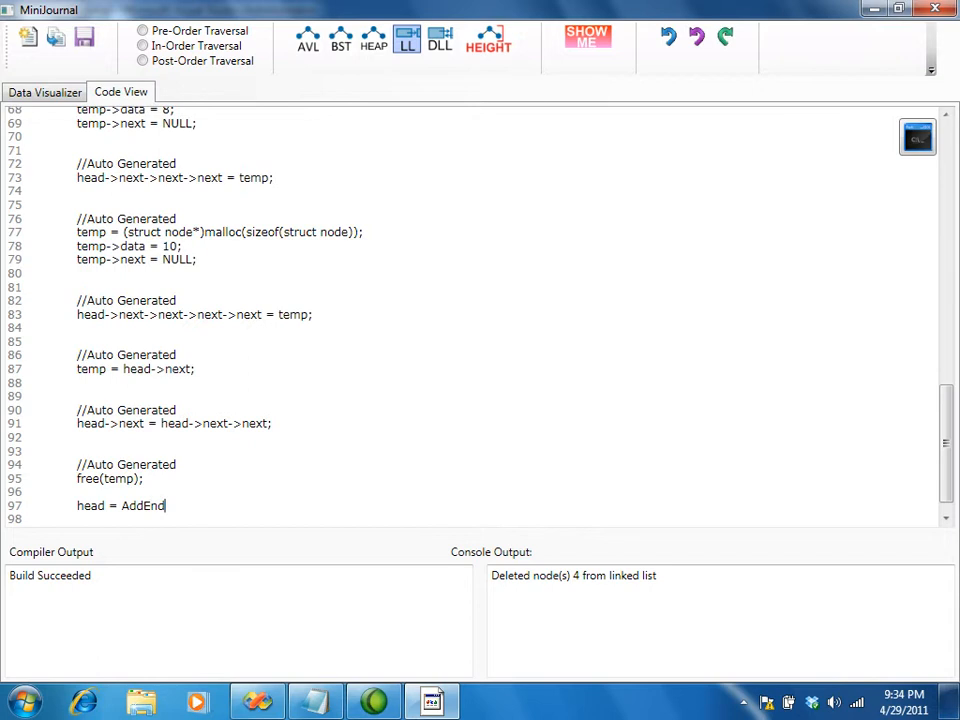
pyautogui.write('(head, 1')
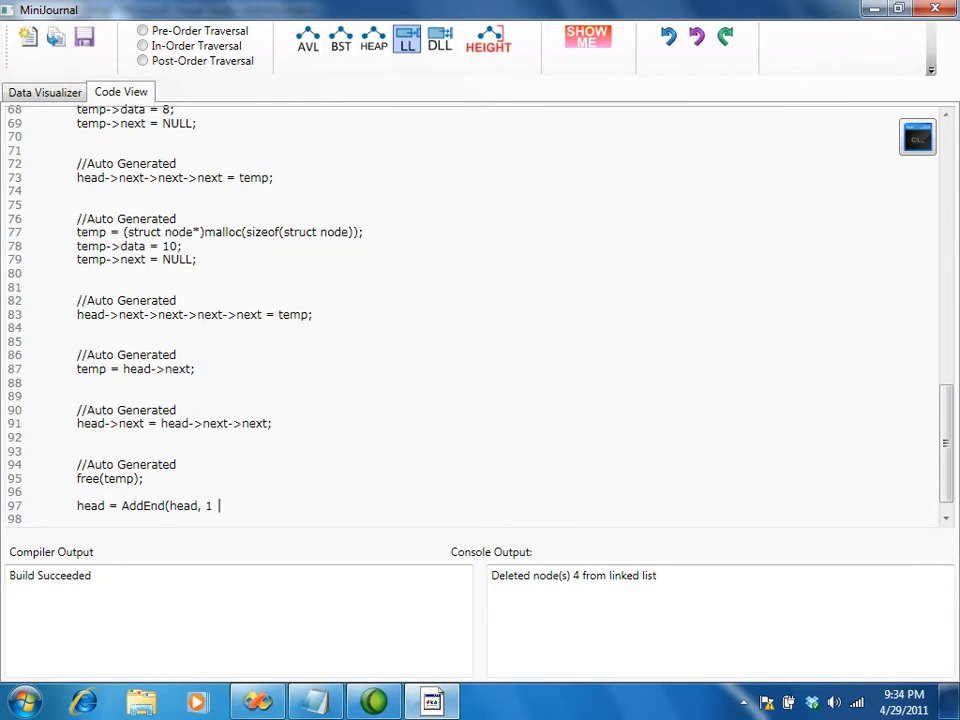
pyautogui.write('2);')
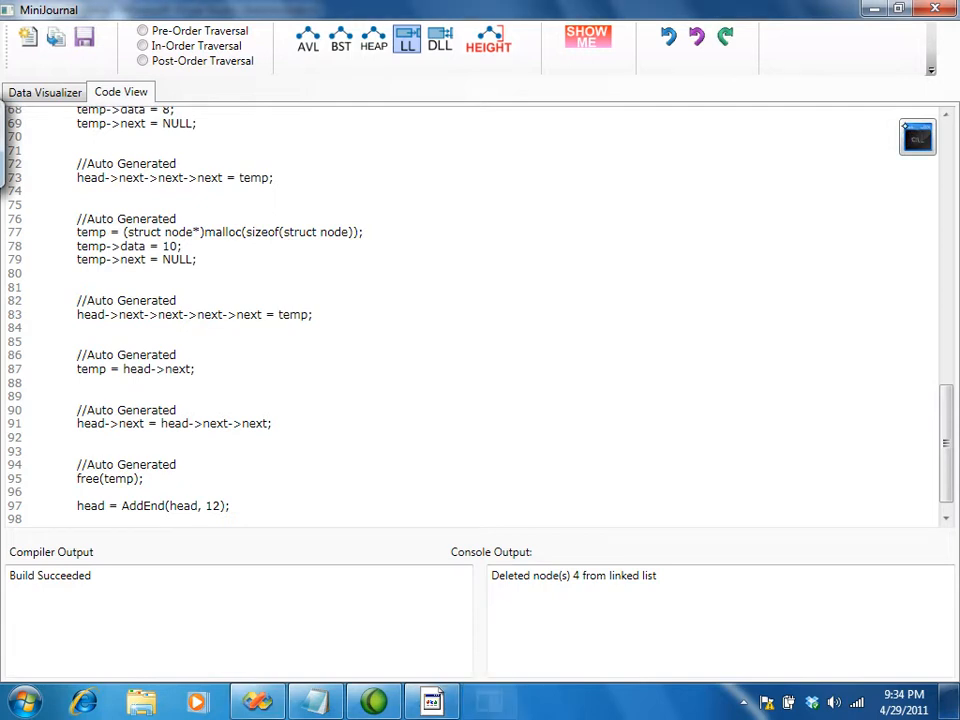
pyautogui.click(44, 92)
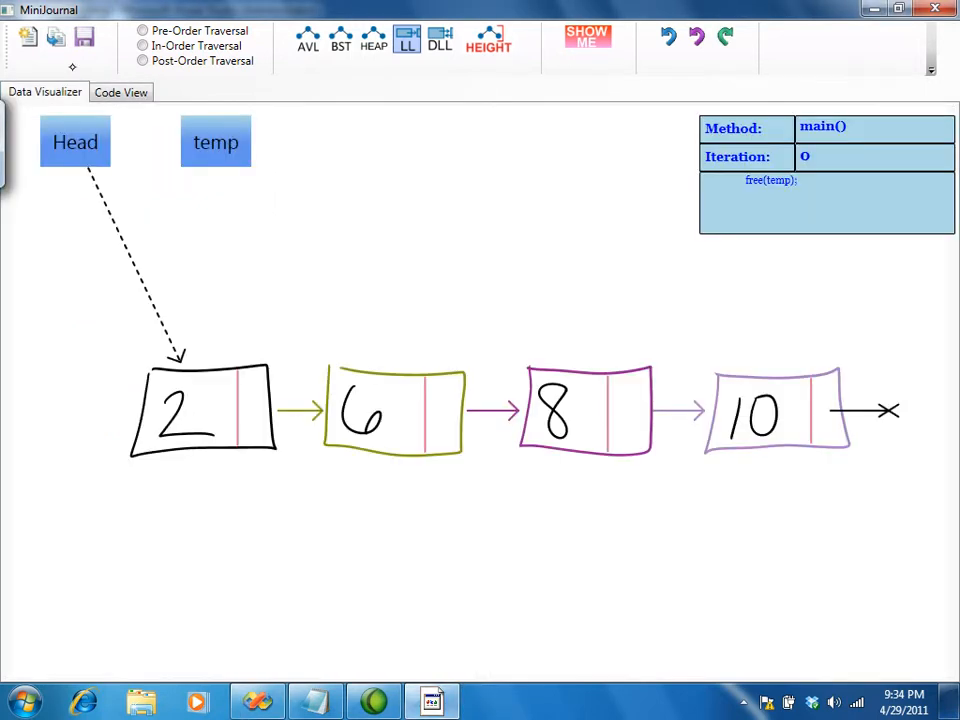
# Step through AddEnd line by line until node 12 is linked after node 10.
pyautogui.click(588, 38)
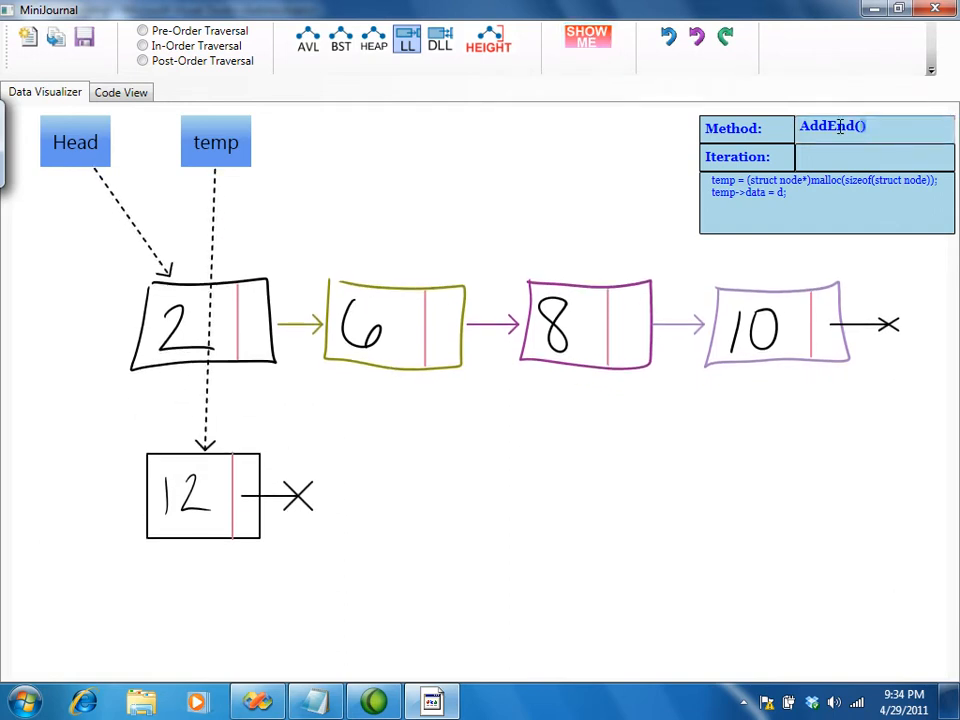
pyautogui.click(588, 38)
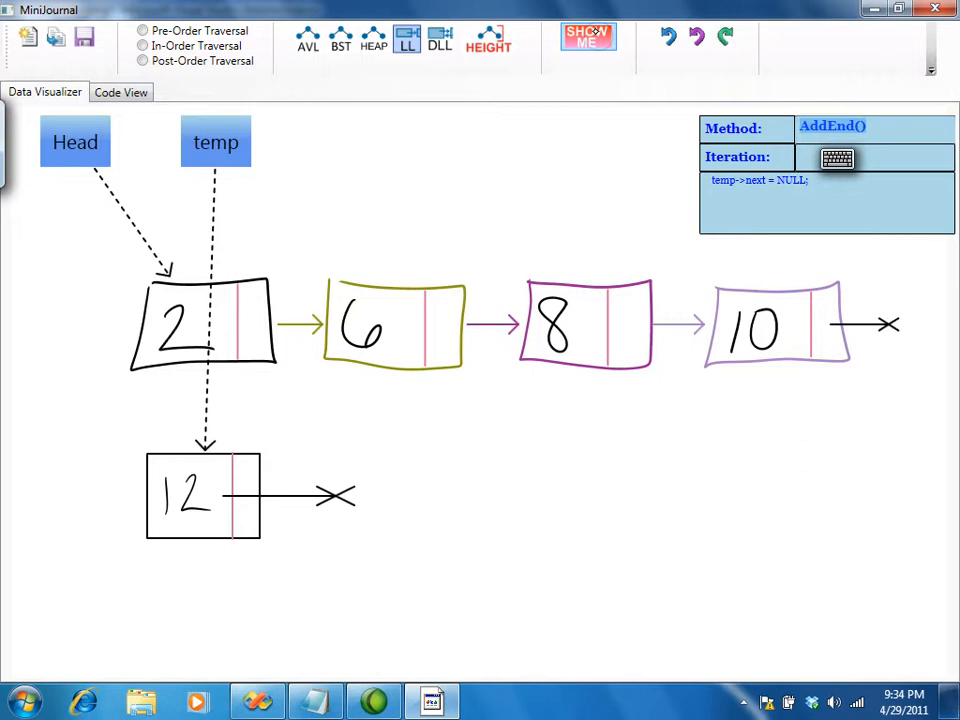
pyautogui.click(588, 37)
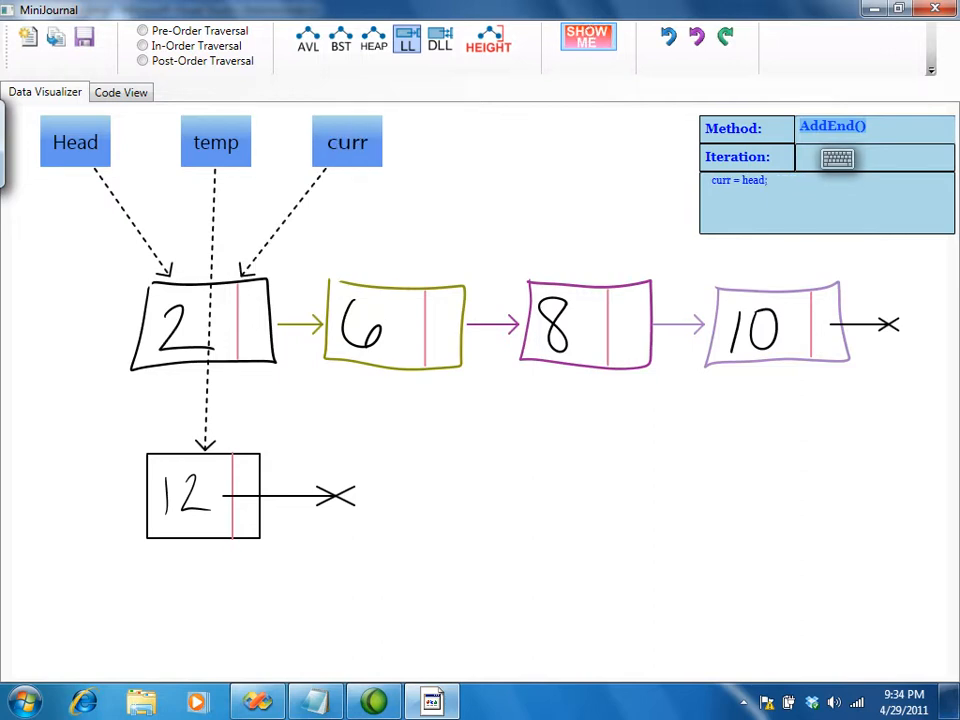
pyautogui.click(588, 37)
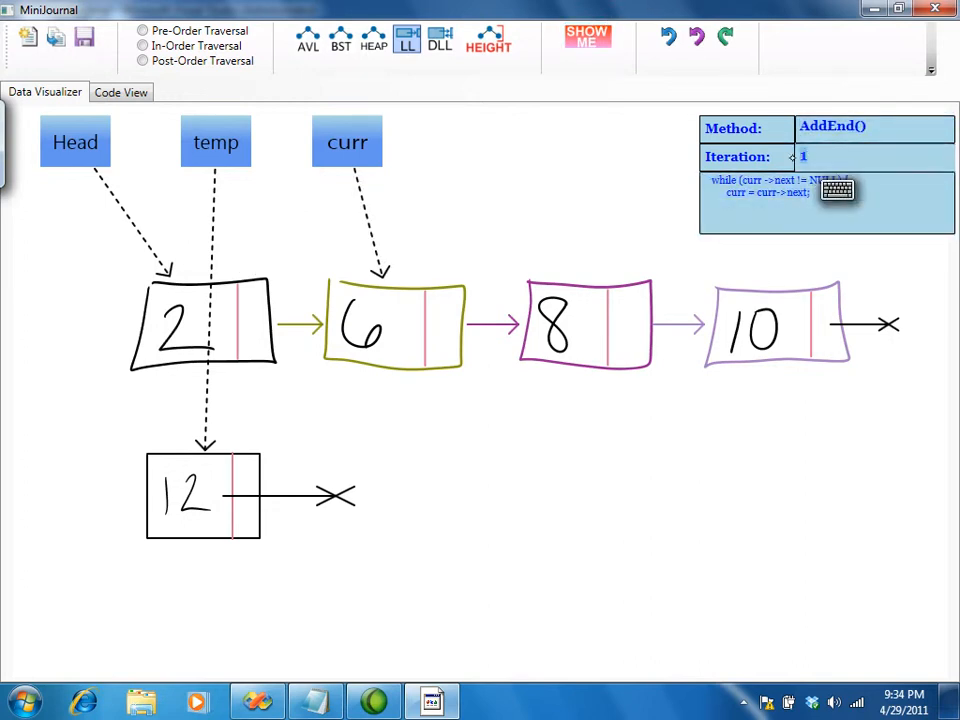
pyautogui.click(588, 37)
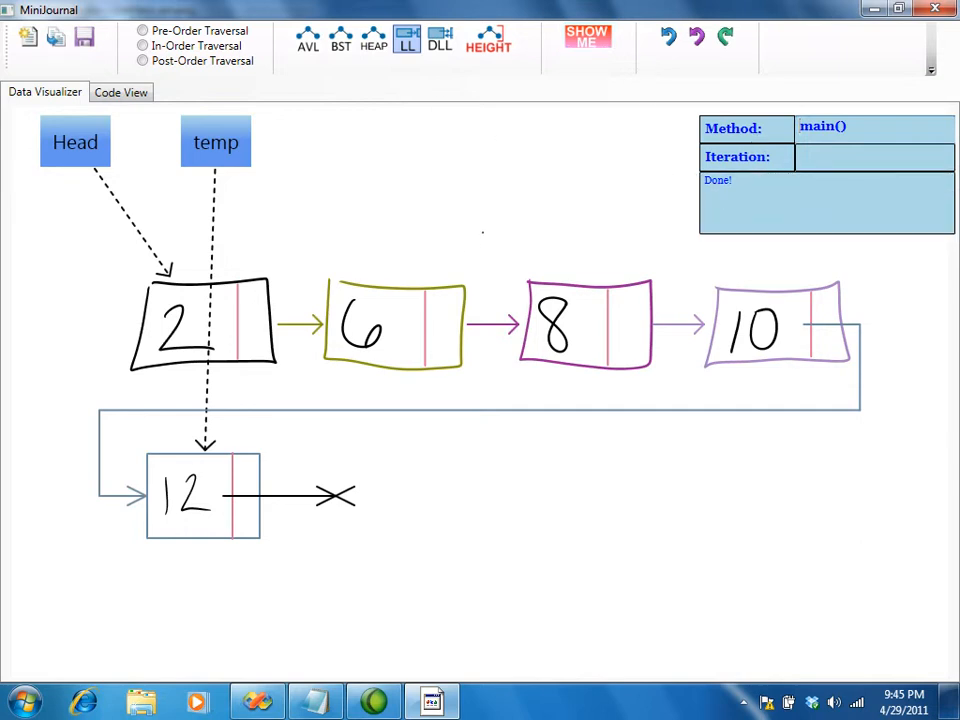
pyautogui.click(439, 40)
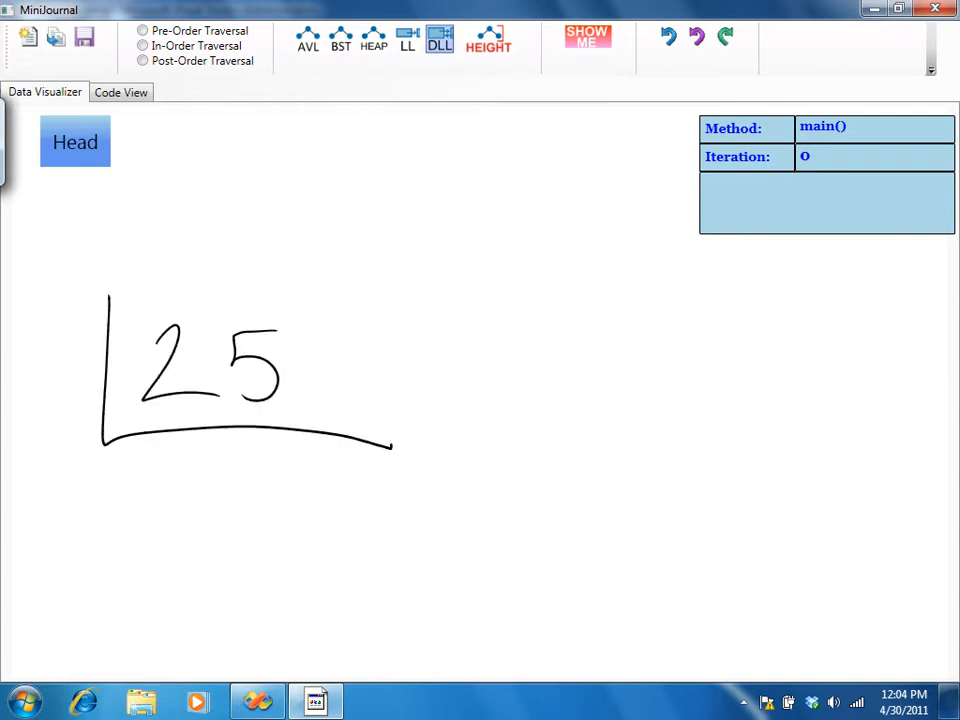
# Sketch doubly linked nodes 25, 50 and 75 with next and prev arrows.
pyautogui.click(587, 38)
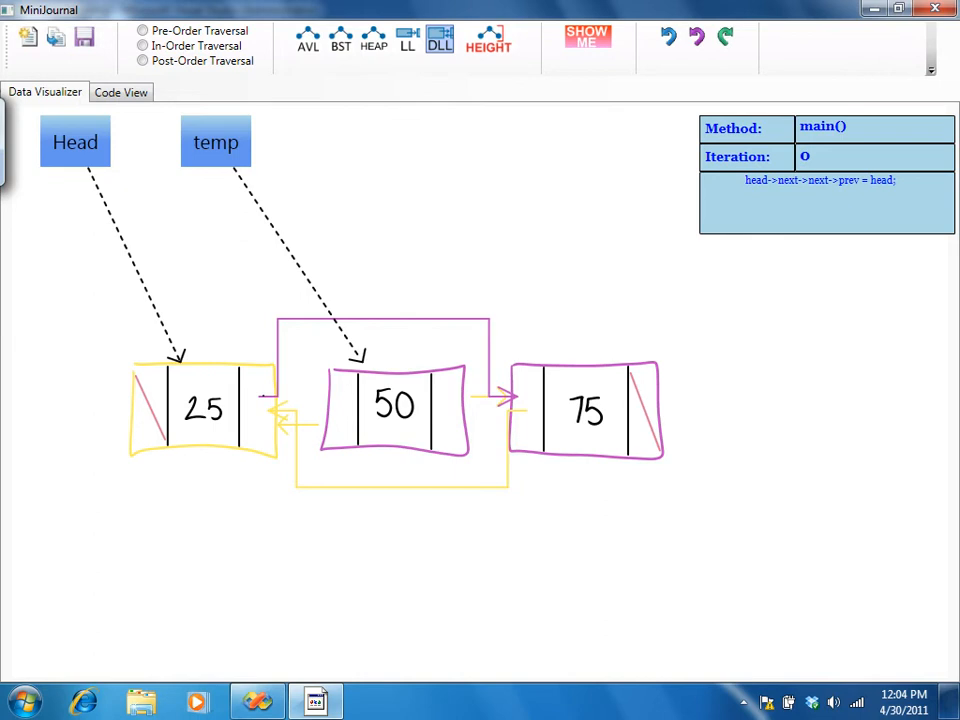
pyautogui.click(340, 40)
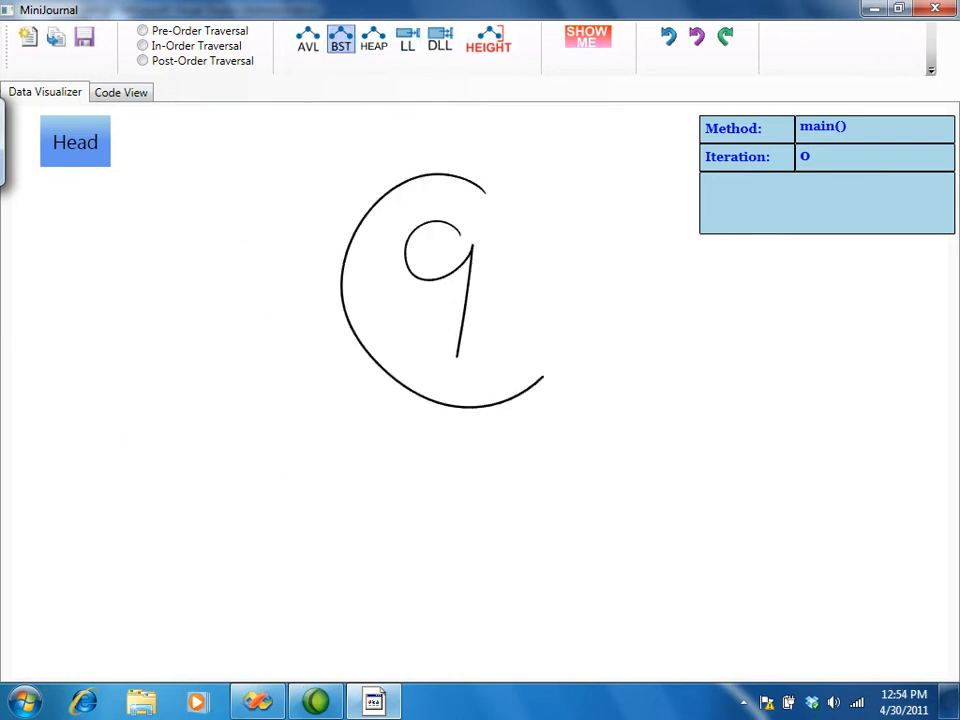
# In BST mode, sketch nodes 9, 11, 5 and 7, then delete 11.
pyautogui.click(587, 36)
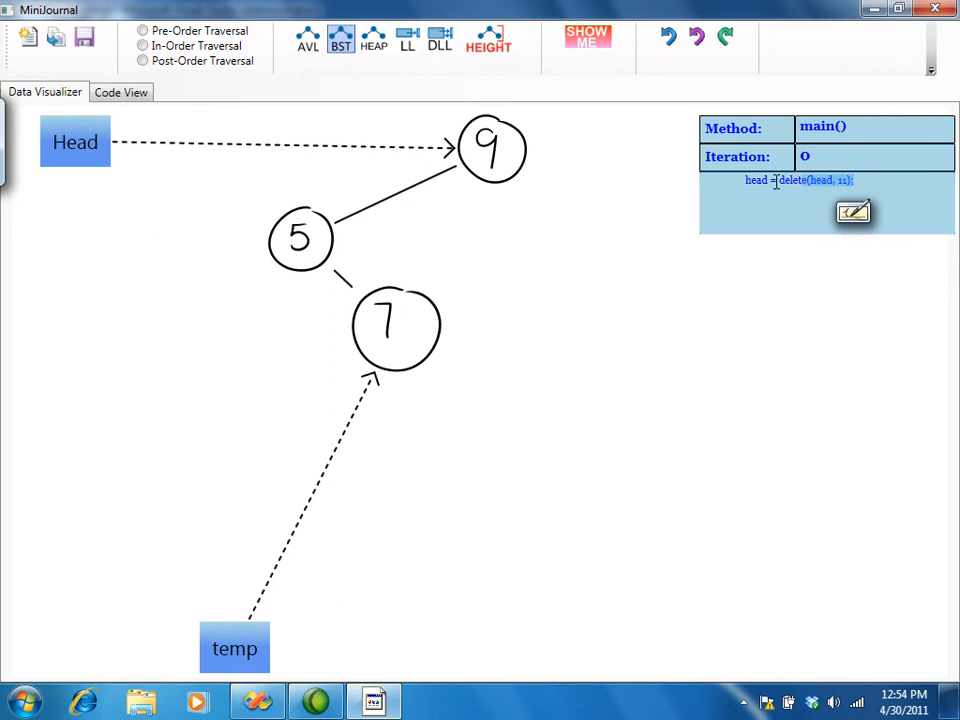
pyautogui.click(121, 91)
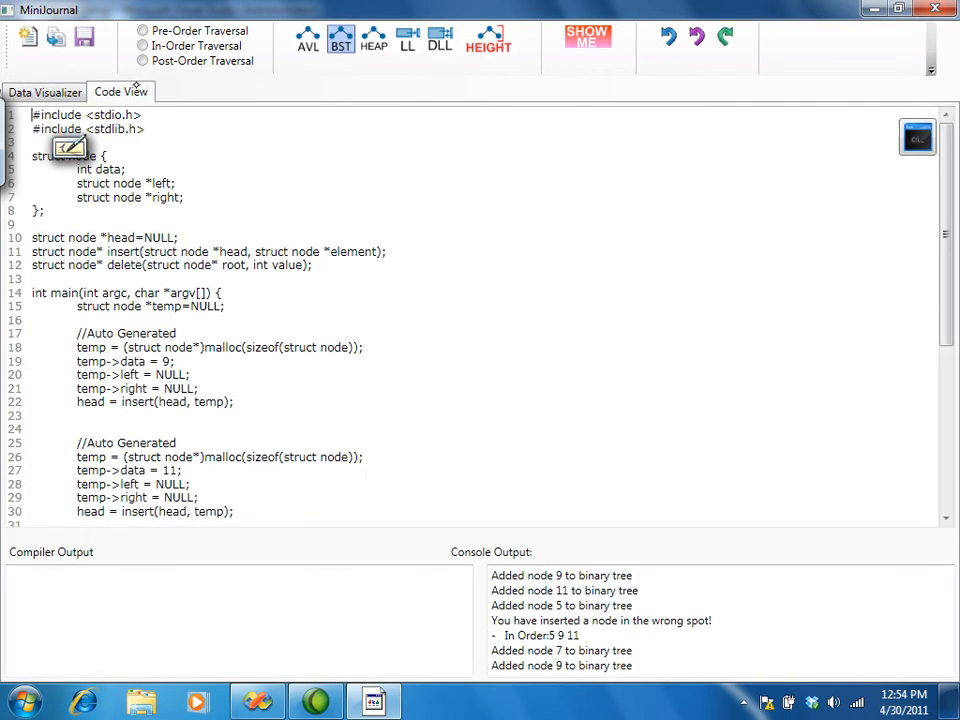
pyautogui.scroll(-3)
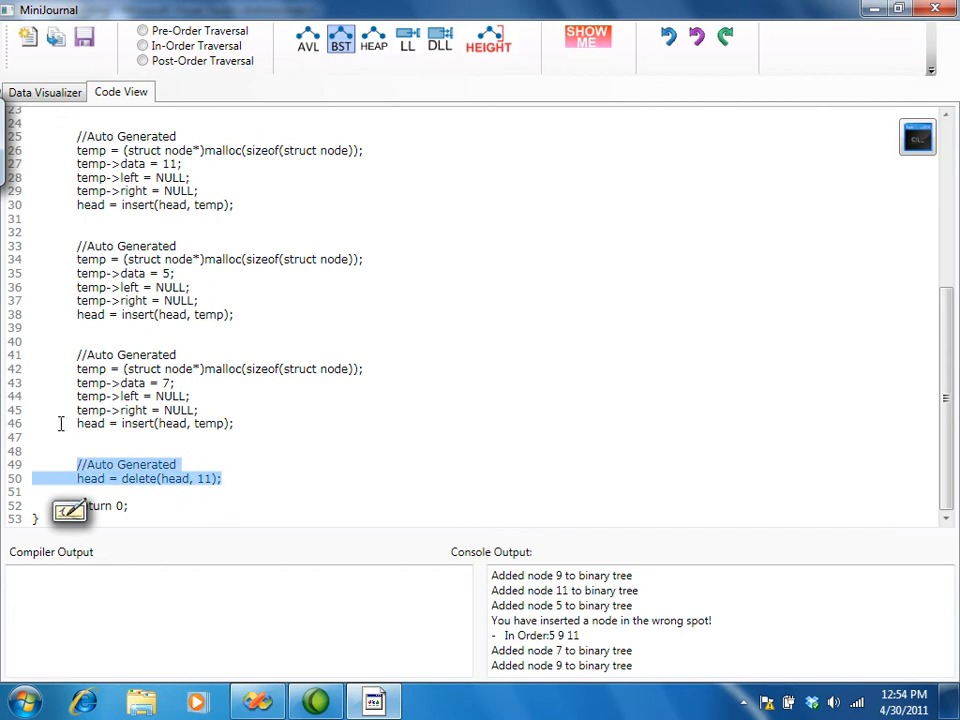
pyautogui.click(45, 92)
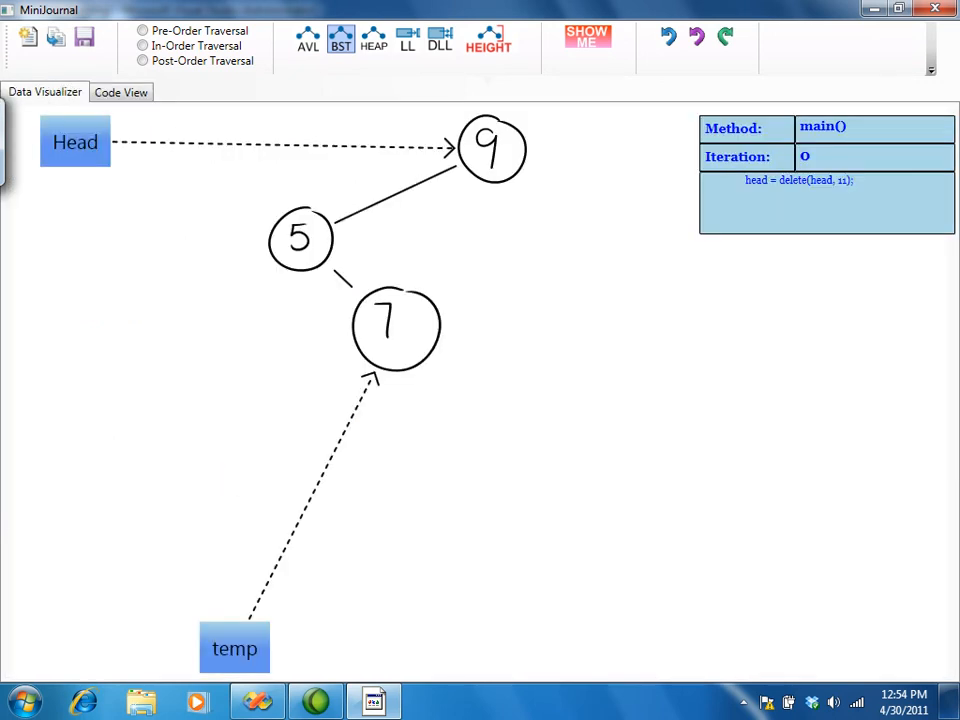
pyautogui.click(373, 40)
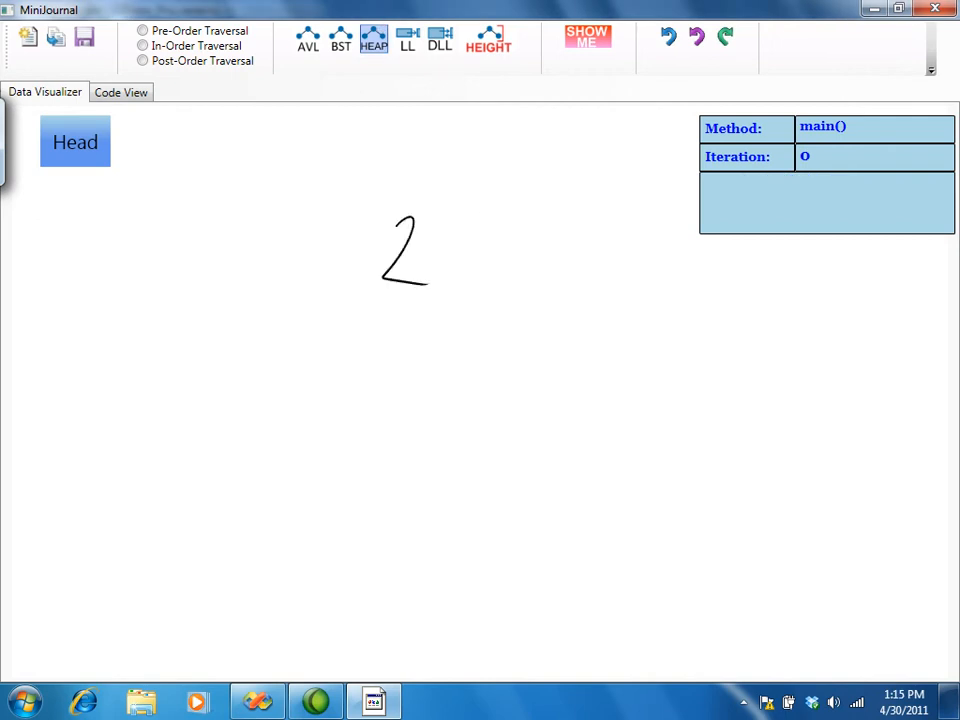
# Sketch heap nodes 3, 25, 48, 32 and the value array under the tree.
pyautogui.click(588, 38)
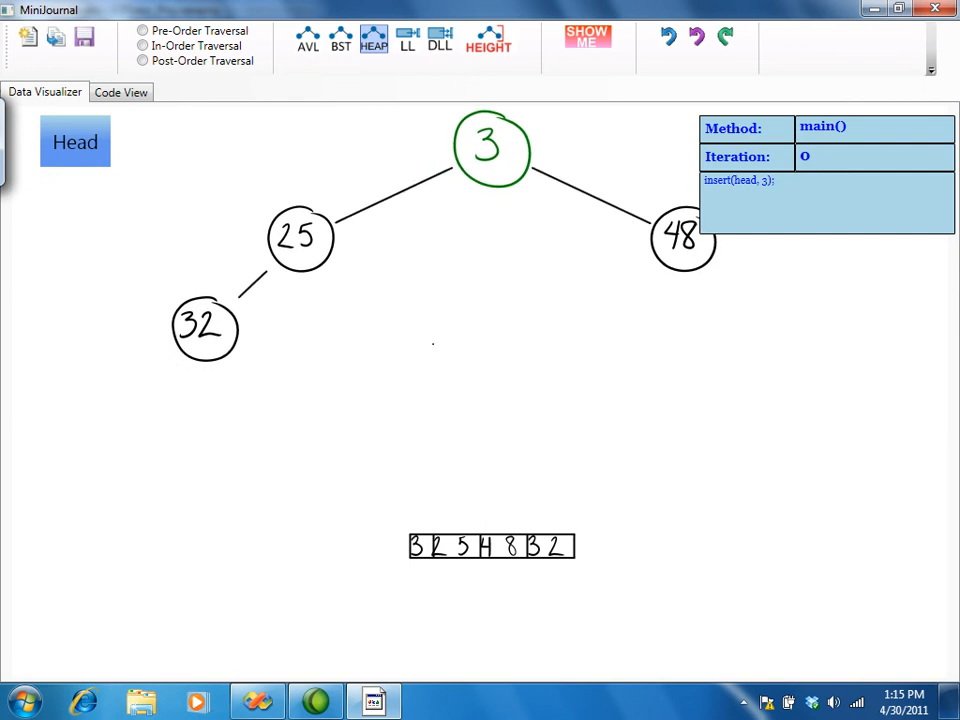
pyautogui.moveTo(400, 180); pyautogui.dragTo(575, 160)
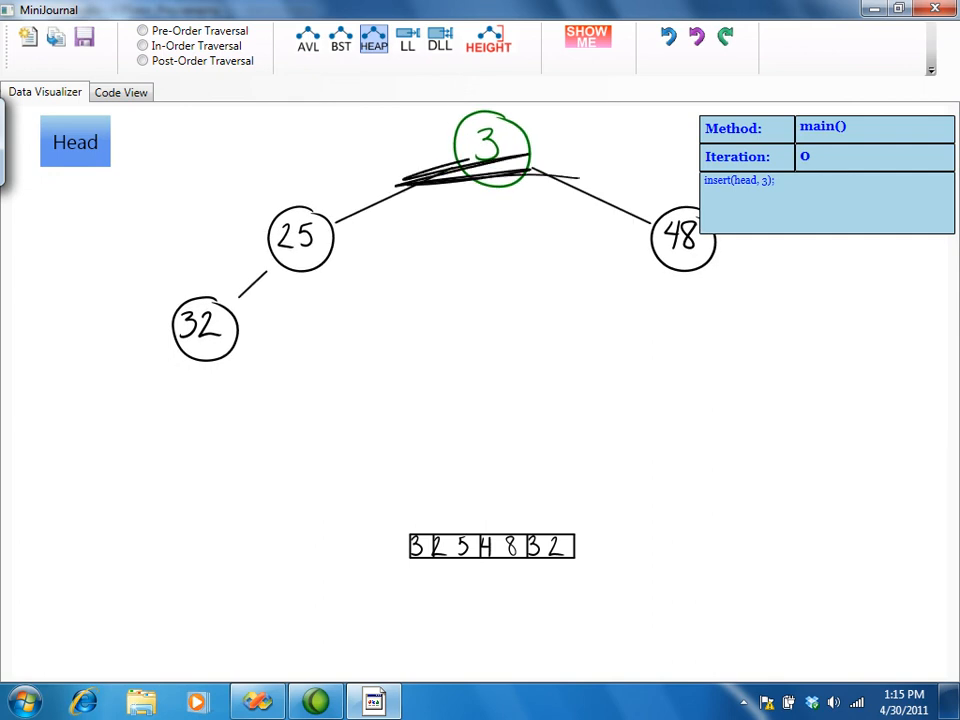